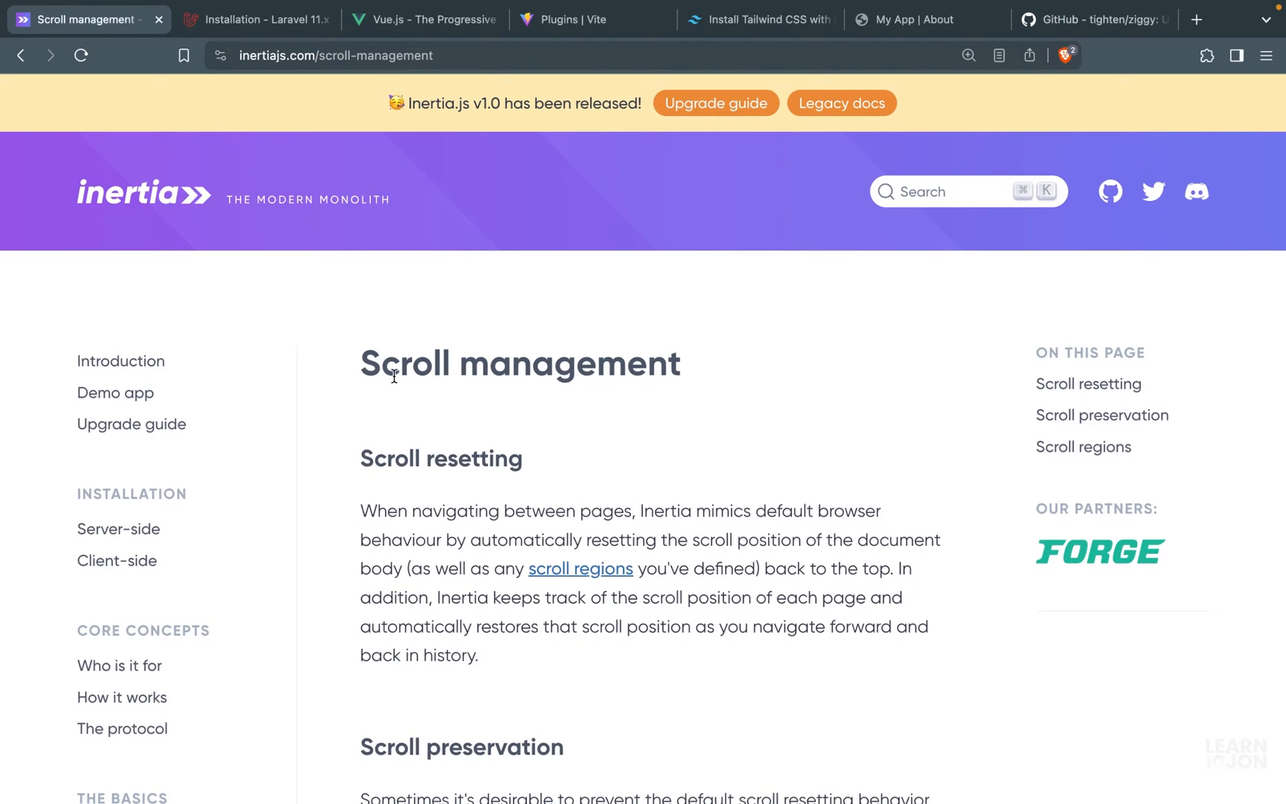
Step: Add a <Link> to Home.vue with class "mt-[1400px] block" and href "/"
{"action": "triple_click", "coordinate": [519, 364]}
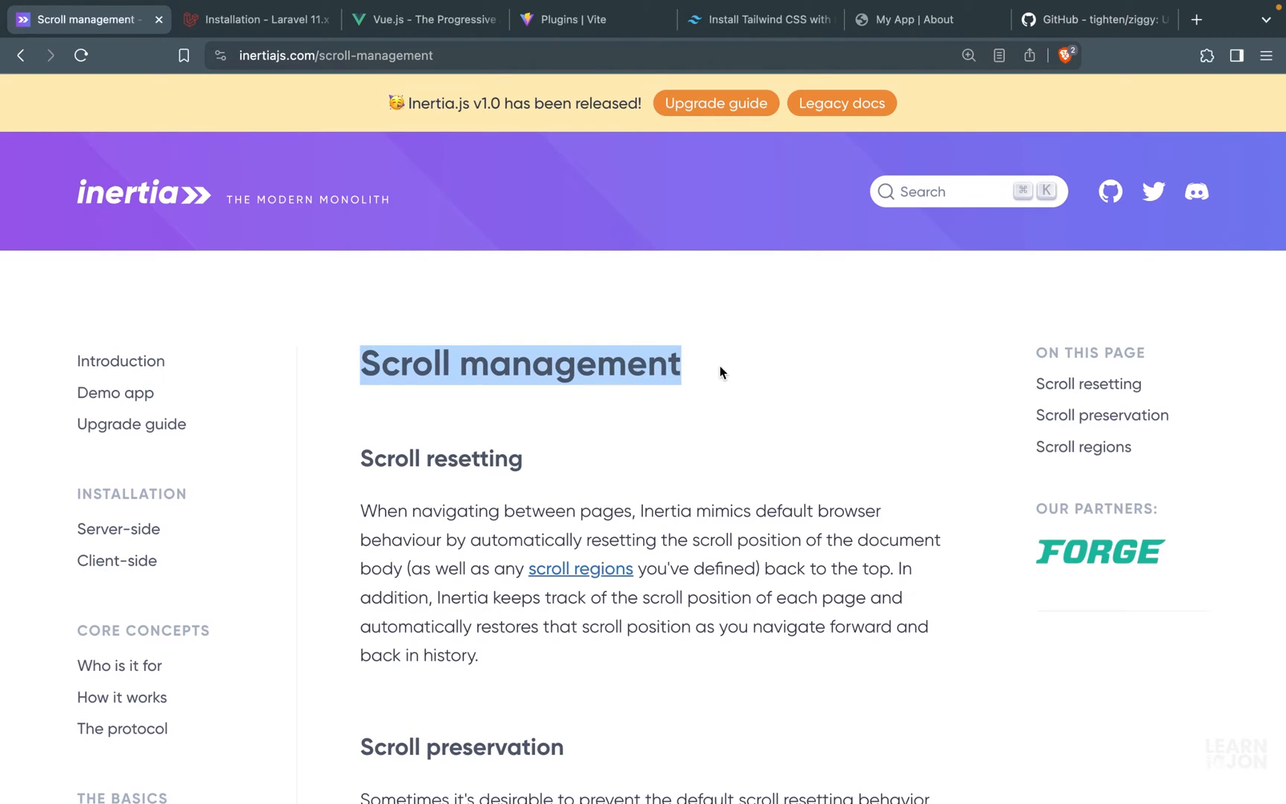
{"action": "scroll", "scroll_direction": "down", "scroll_amount": 3}
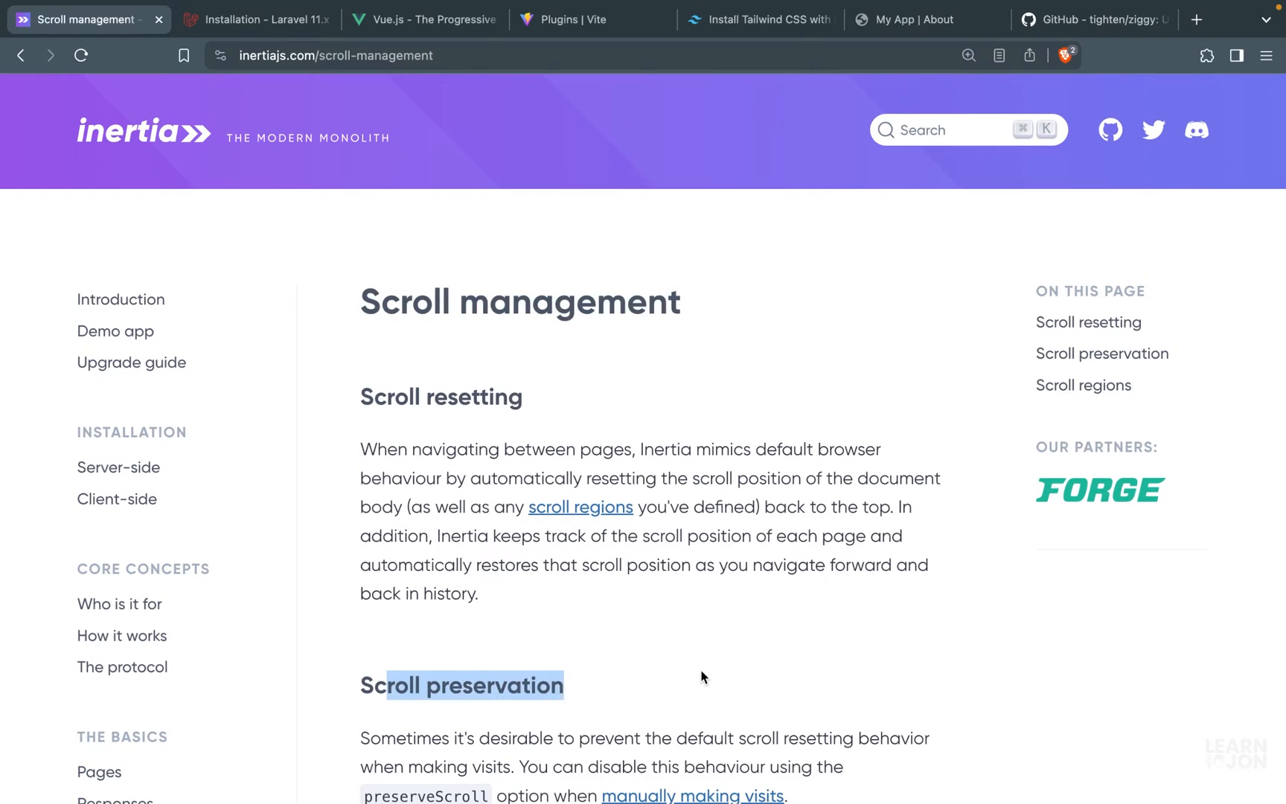
{"action": "left_click", "coordinate": [919, 19]}
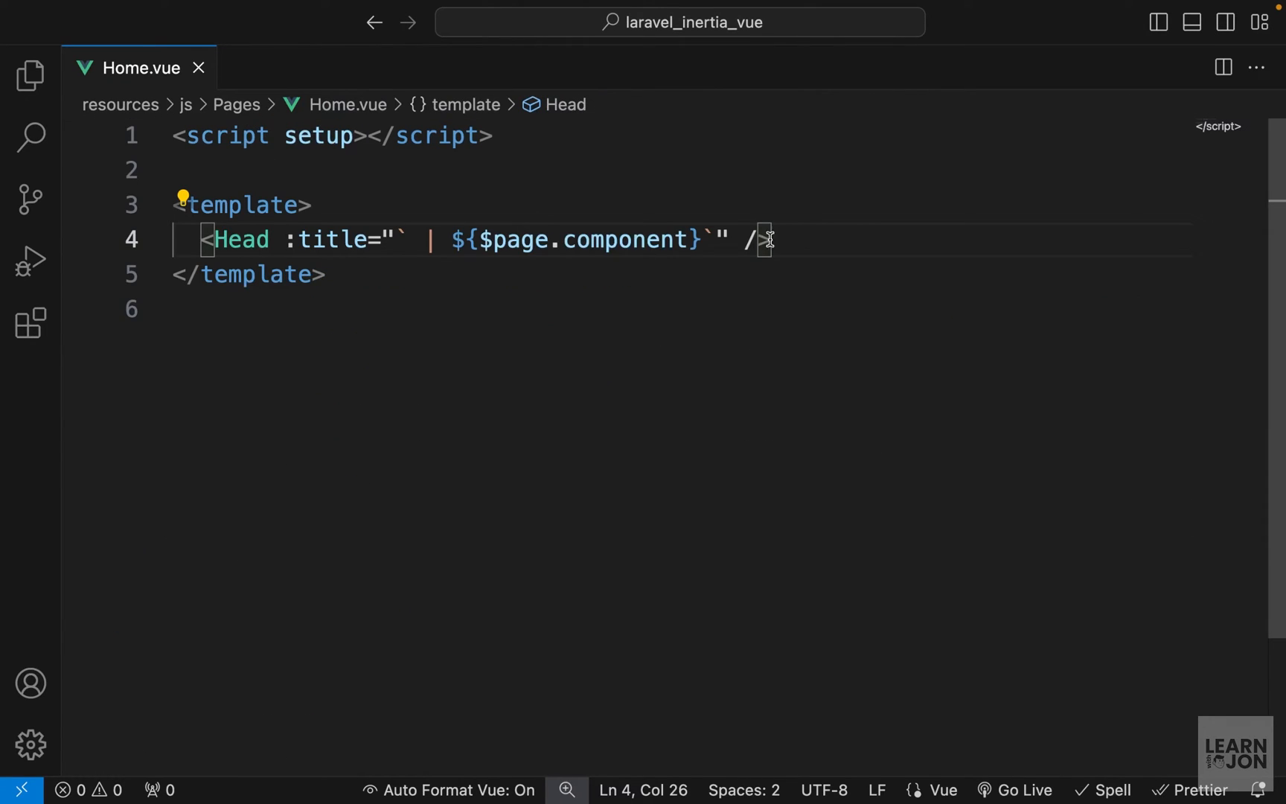
{"action": "type", "text": "<Link >Refresh</Link>"}
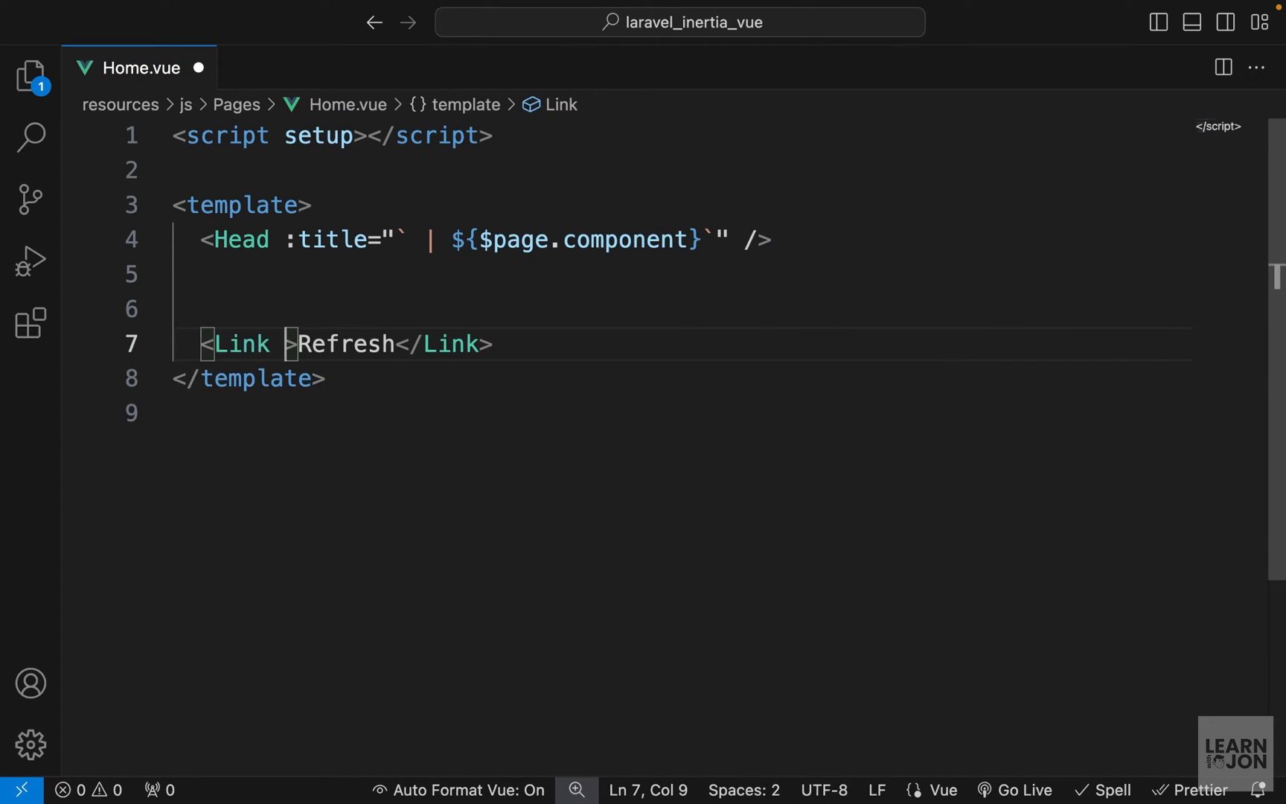
{"action": "type", "text": "class=\"mt-[1400px] block\""}
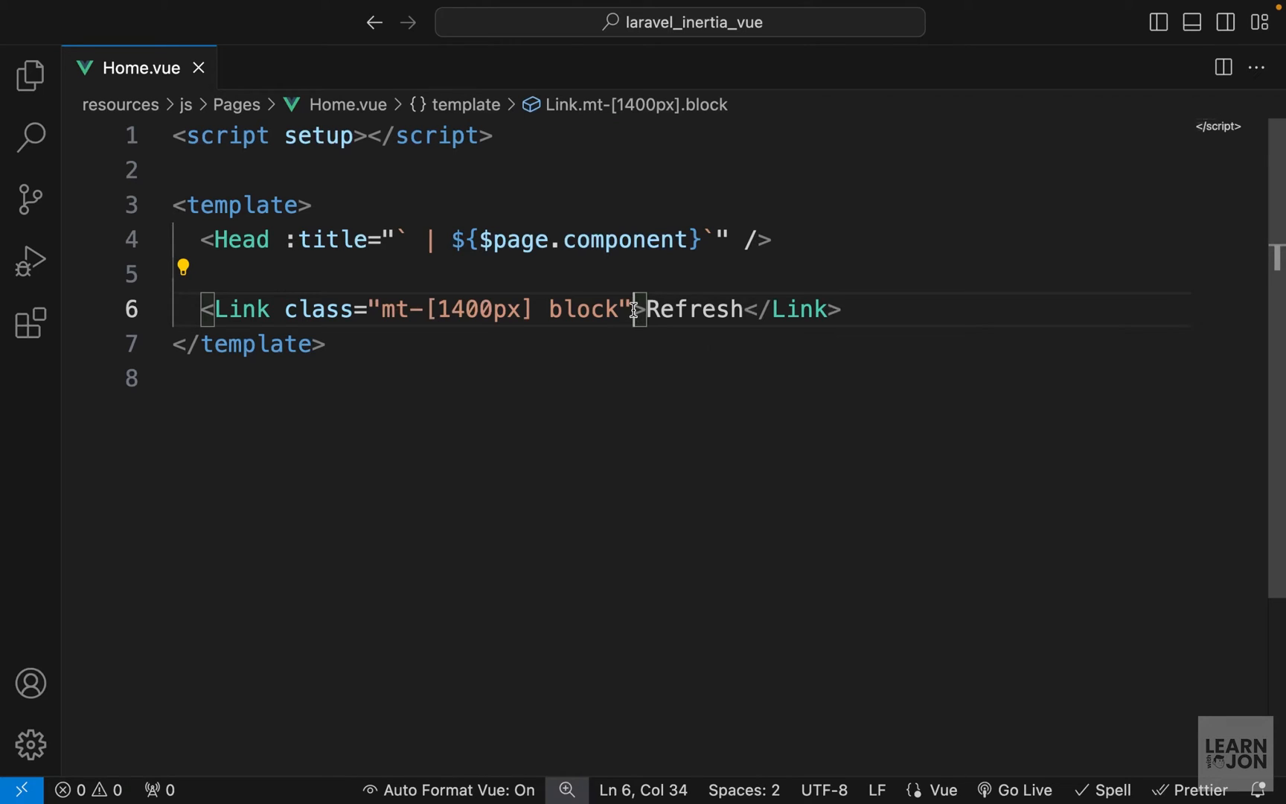
{"action": "type", "text": "href=\"/\""}
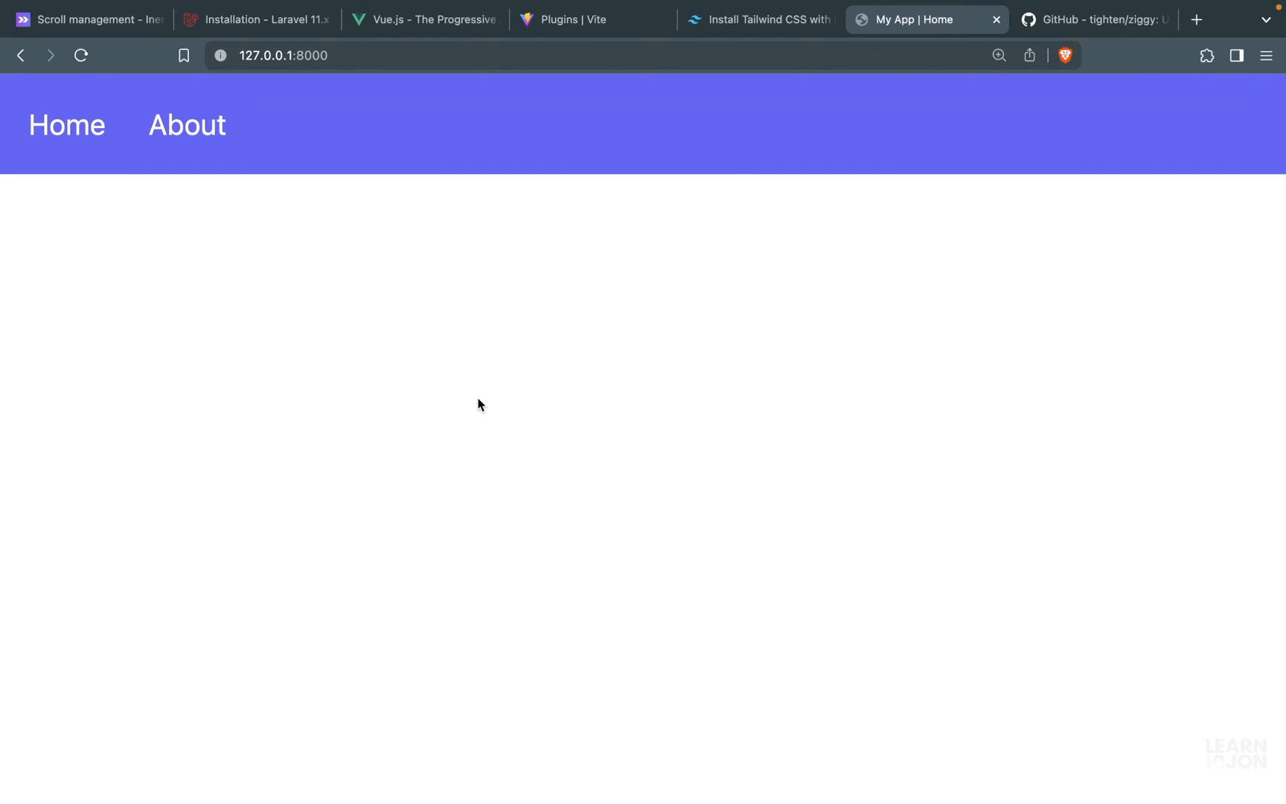
{"action": "mouse_move", "coordinate": [358, 344]}
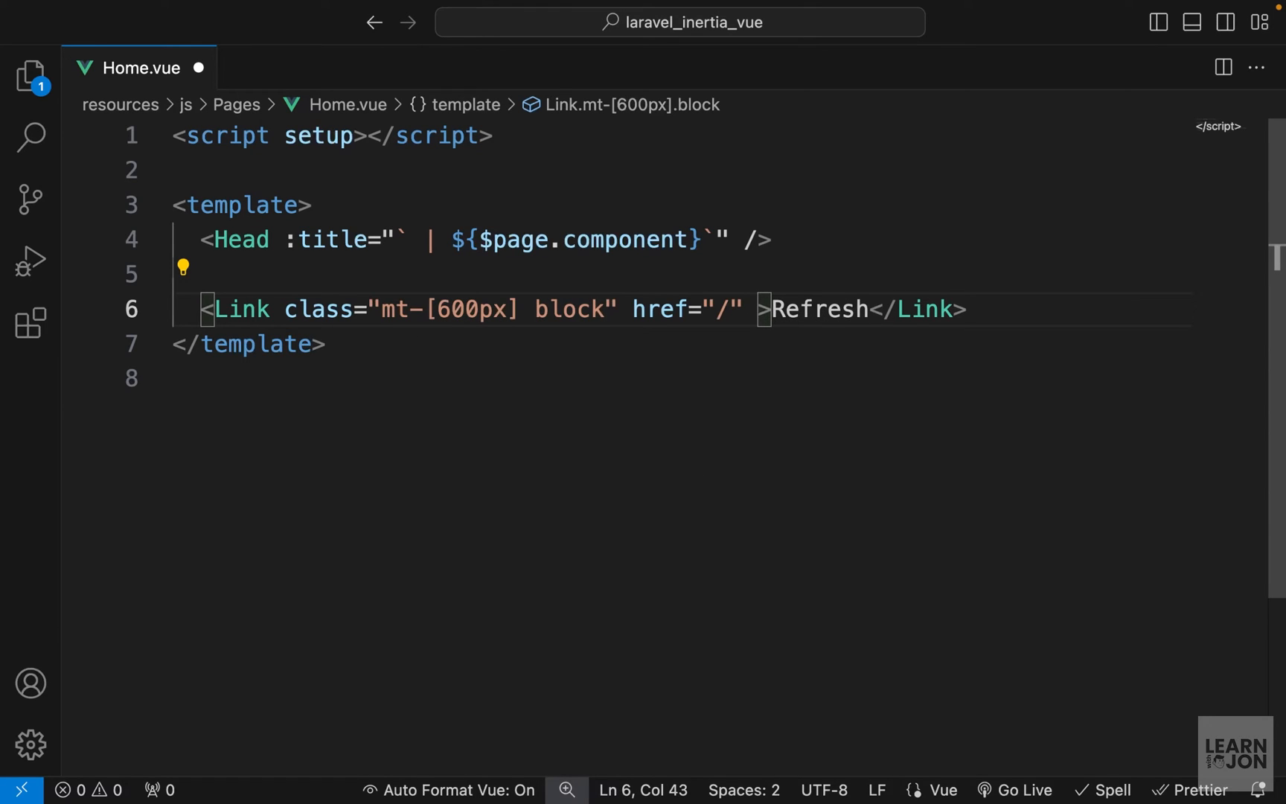
Step: Add the preserve-scroll attribute to the Refresh Link in Home.vue
{"action": "type", "text": "preserve-scroll"}
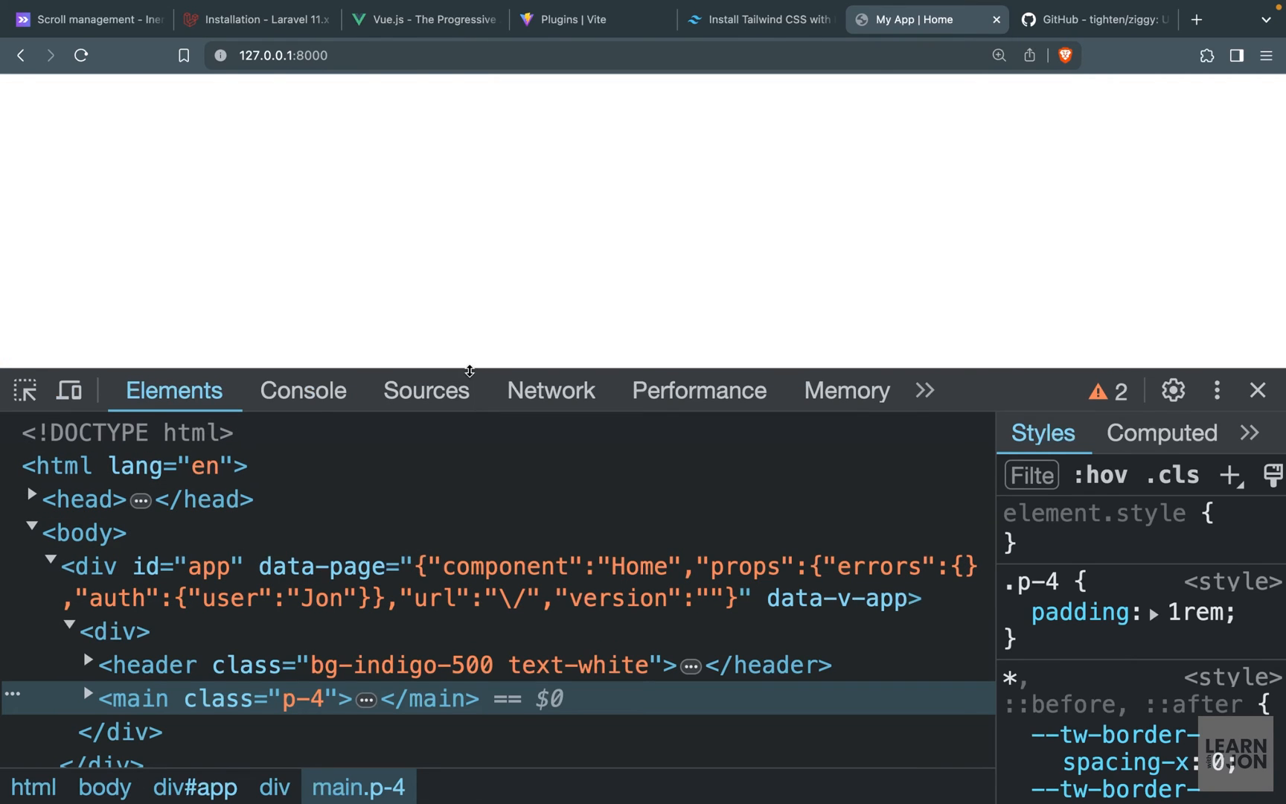
Step: Open the Network request list and follow the Refresh link to log XHR requests
{"action": "left_click", "coordinate": [551, 390]}
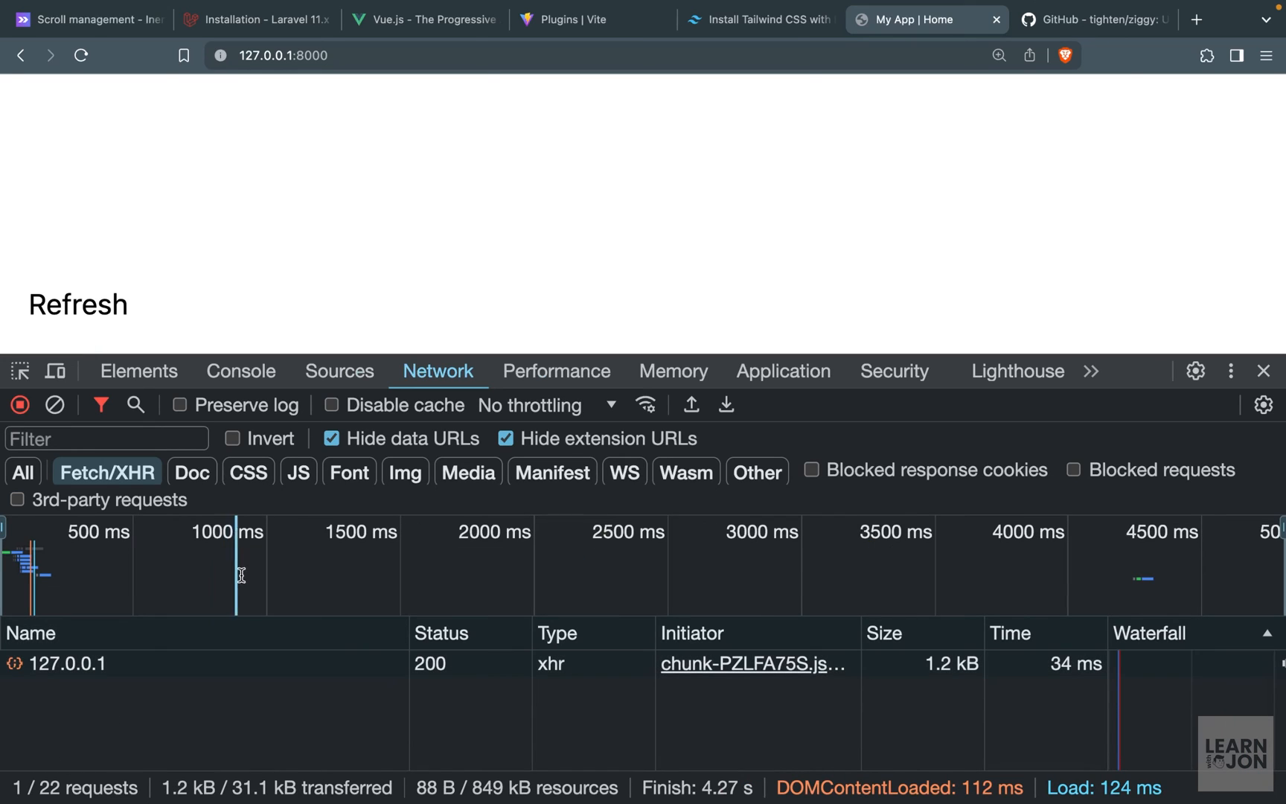
{"action": "left_click", "coordinate": [76, 305]}
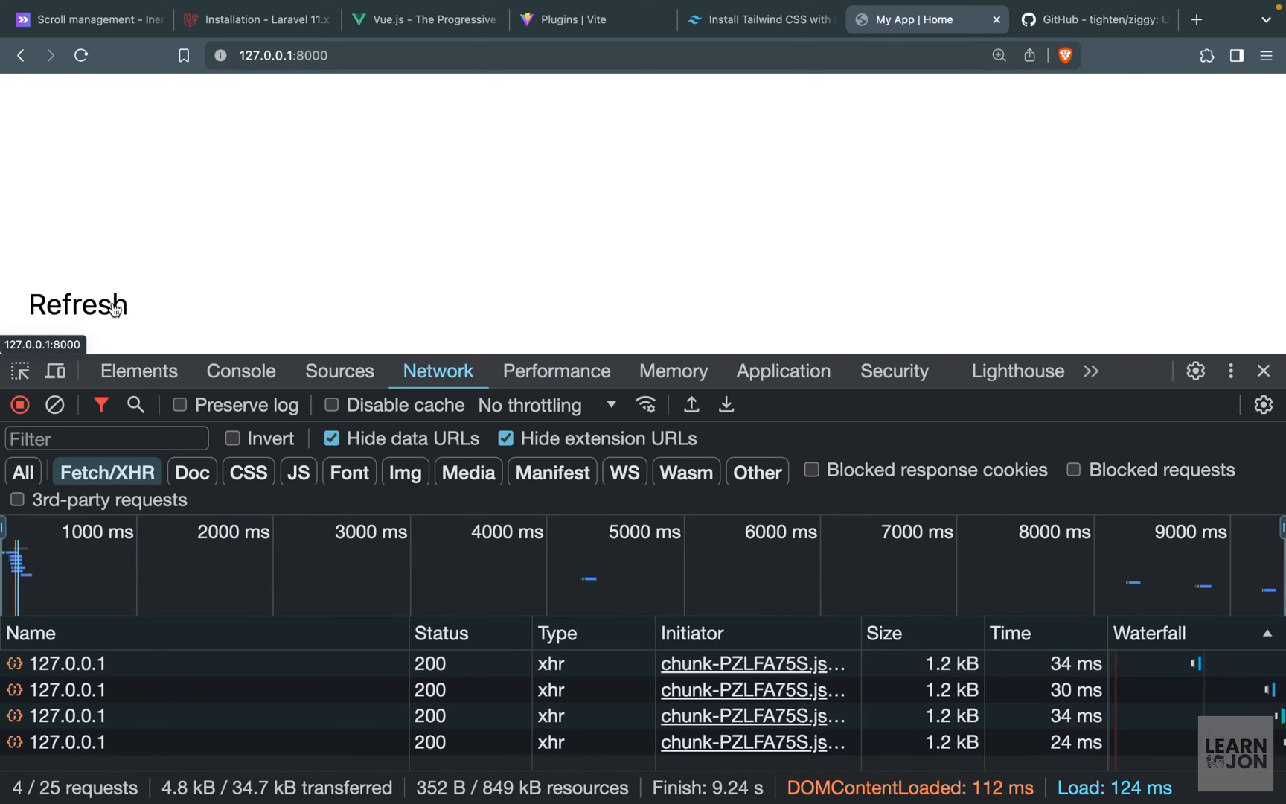